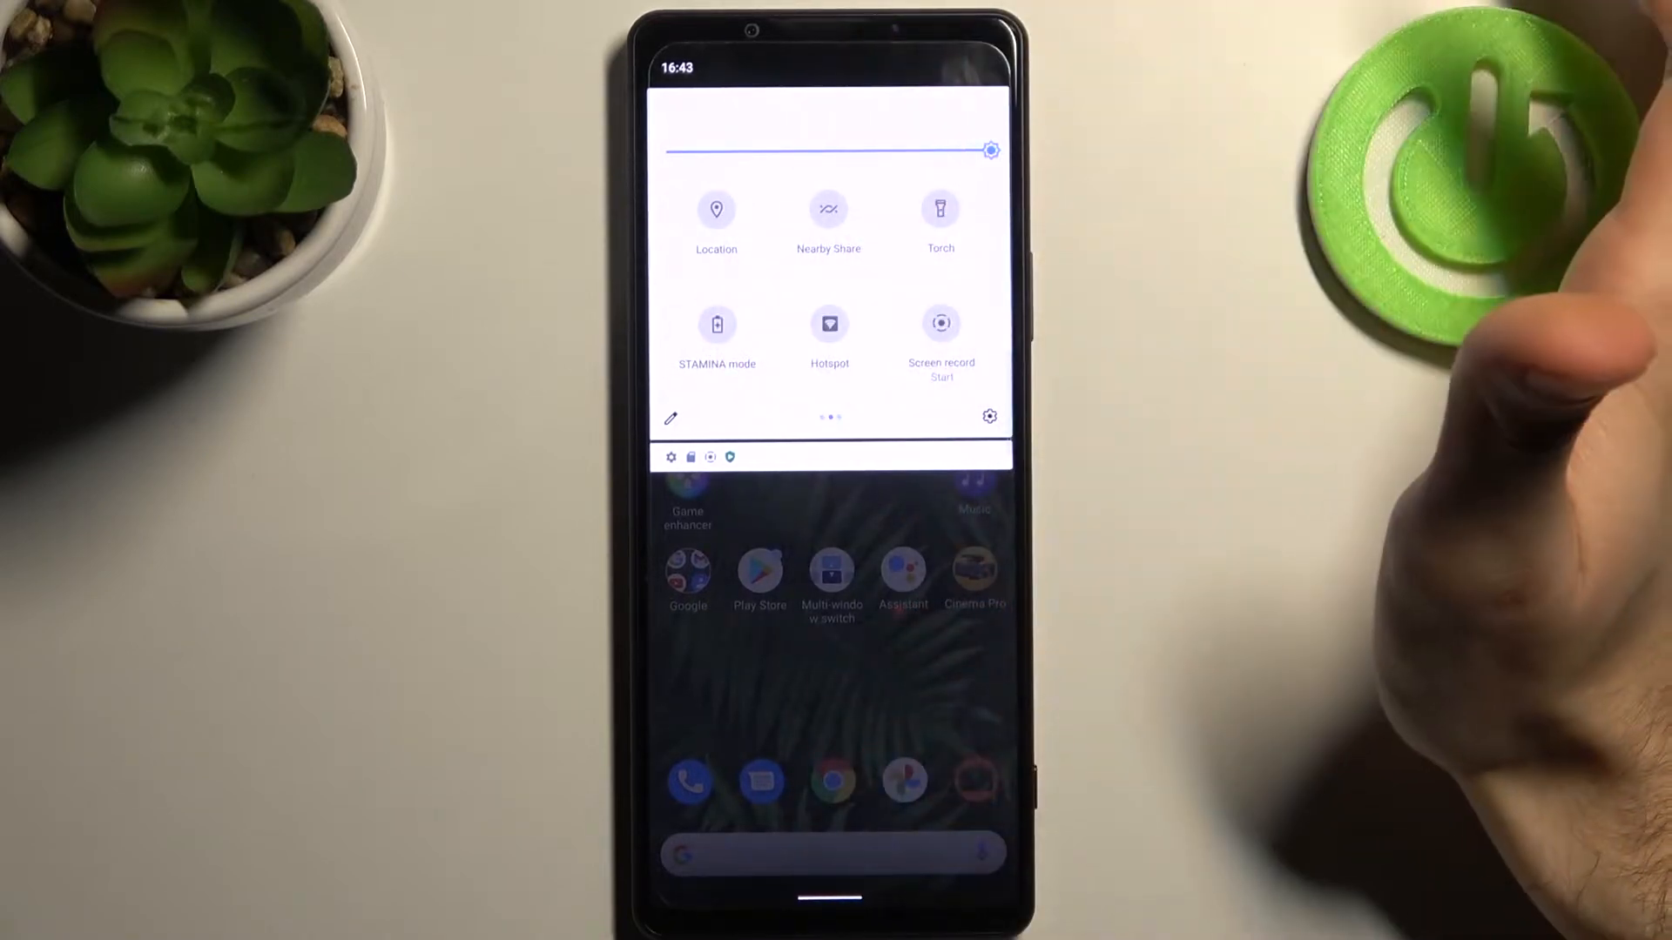
# Step: Long-press the STAMINA mode Quick Settings tile to reach Battery settings
pyautogui.click(716, 323)
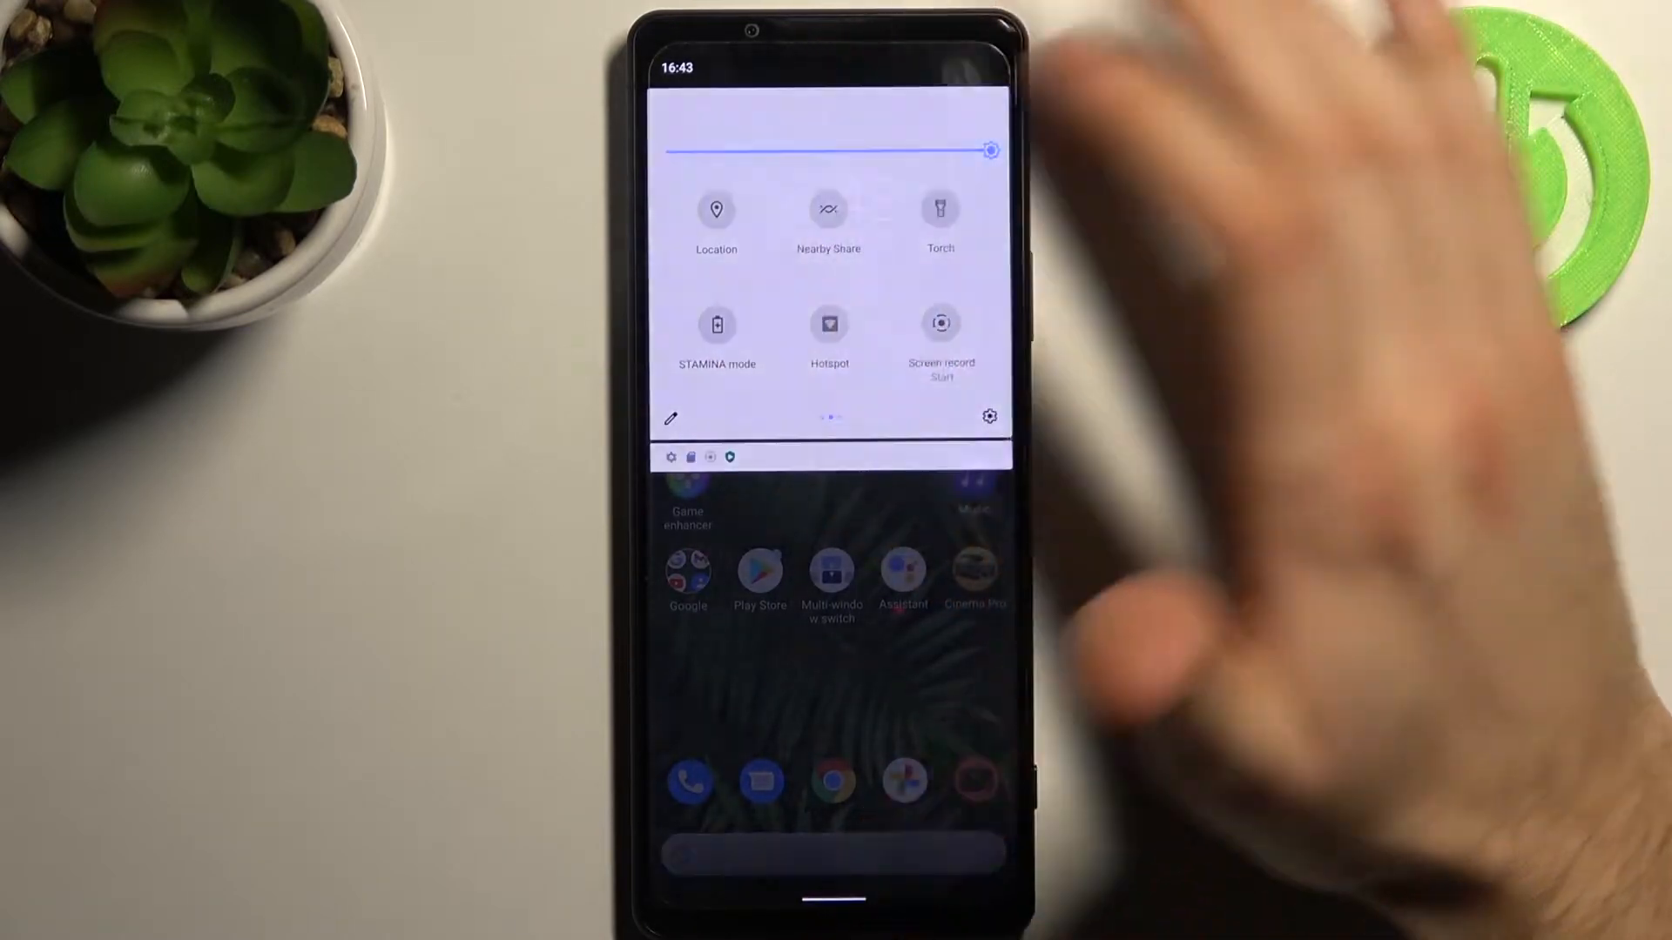
pyautogui.click(716, 323)
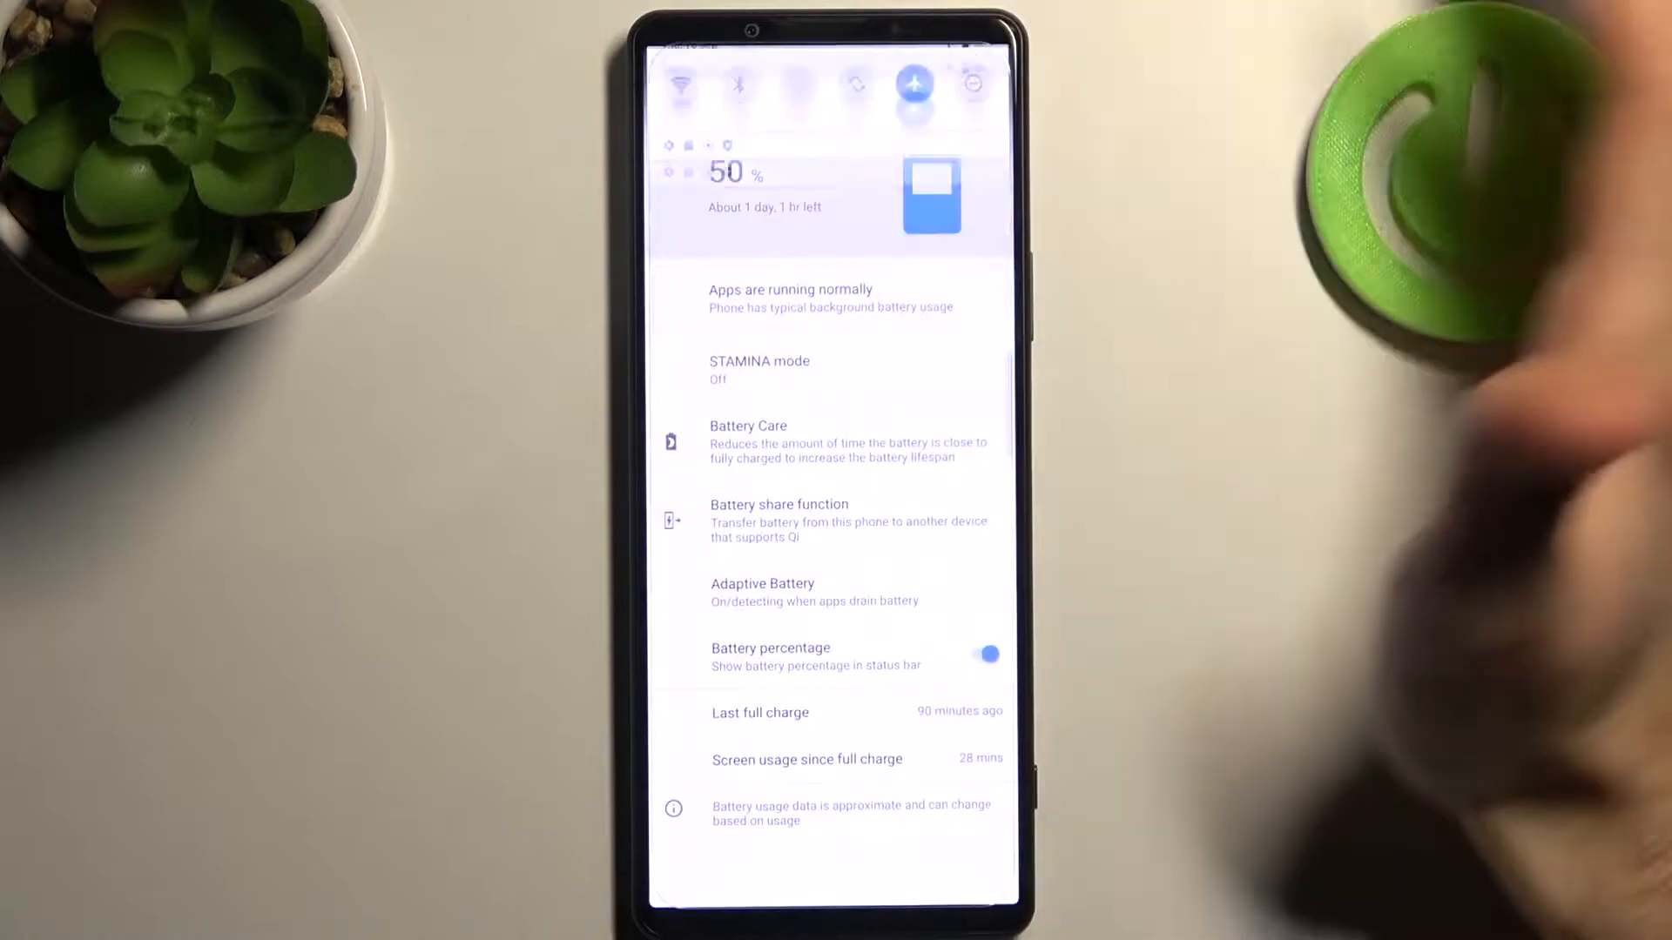
# Step: Enable 'Turn off when charged' for STAMINA mode and view STAMINA level options
pyautogui.click(758, 367)
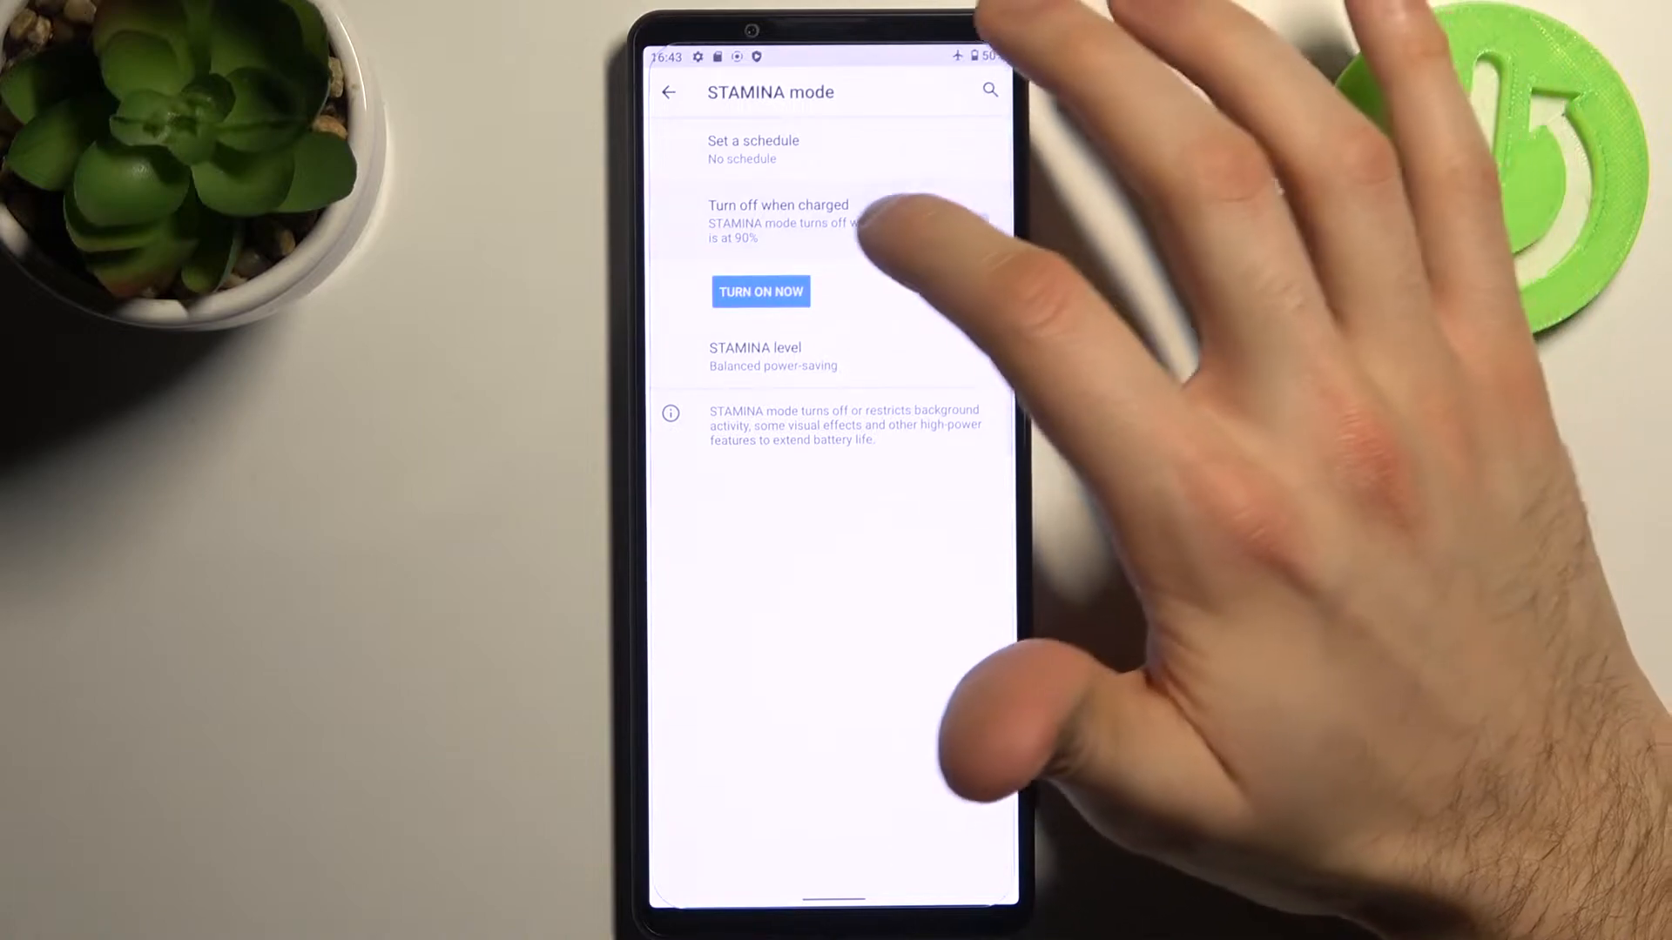
pyautogui.click(982, 219)
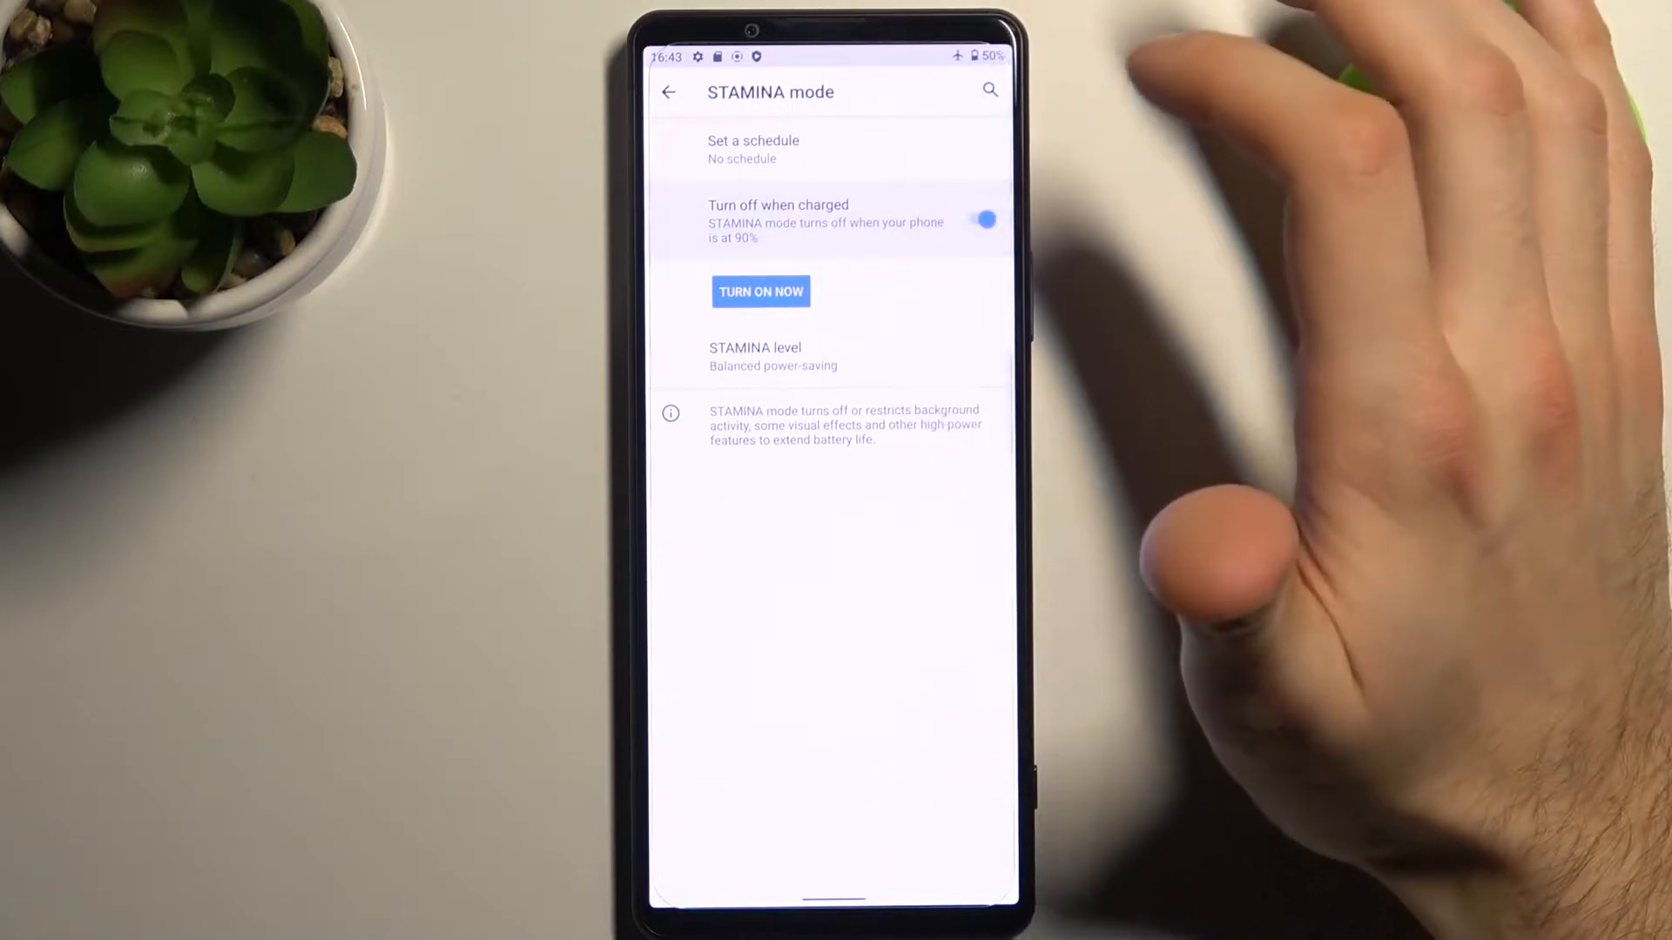
pyautogui.click(774, 355)
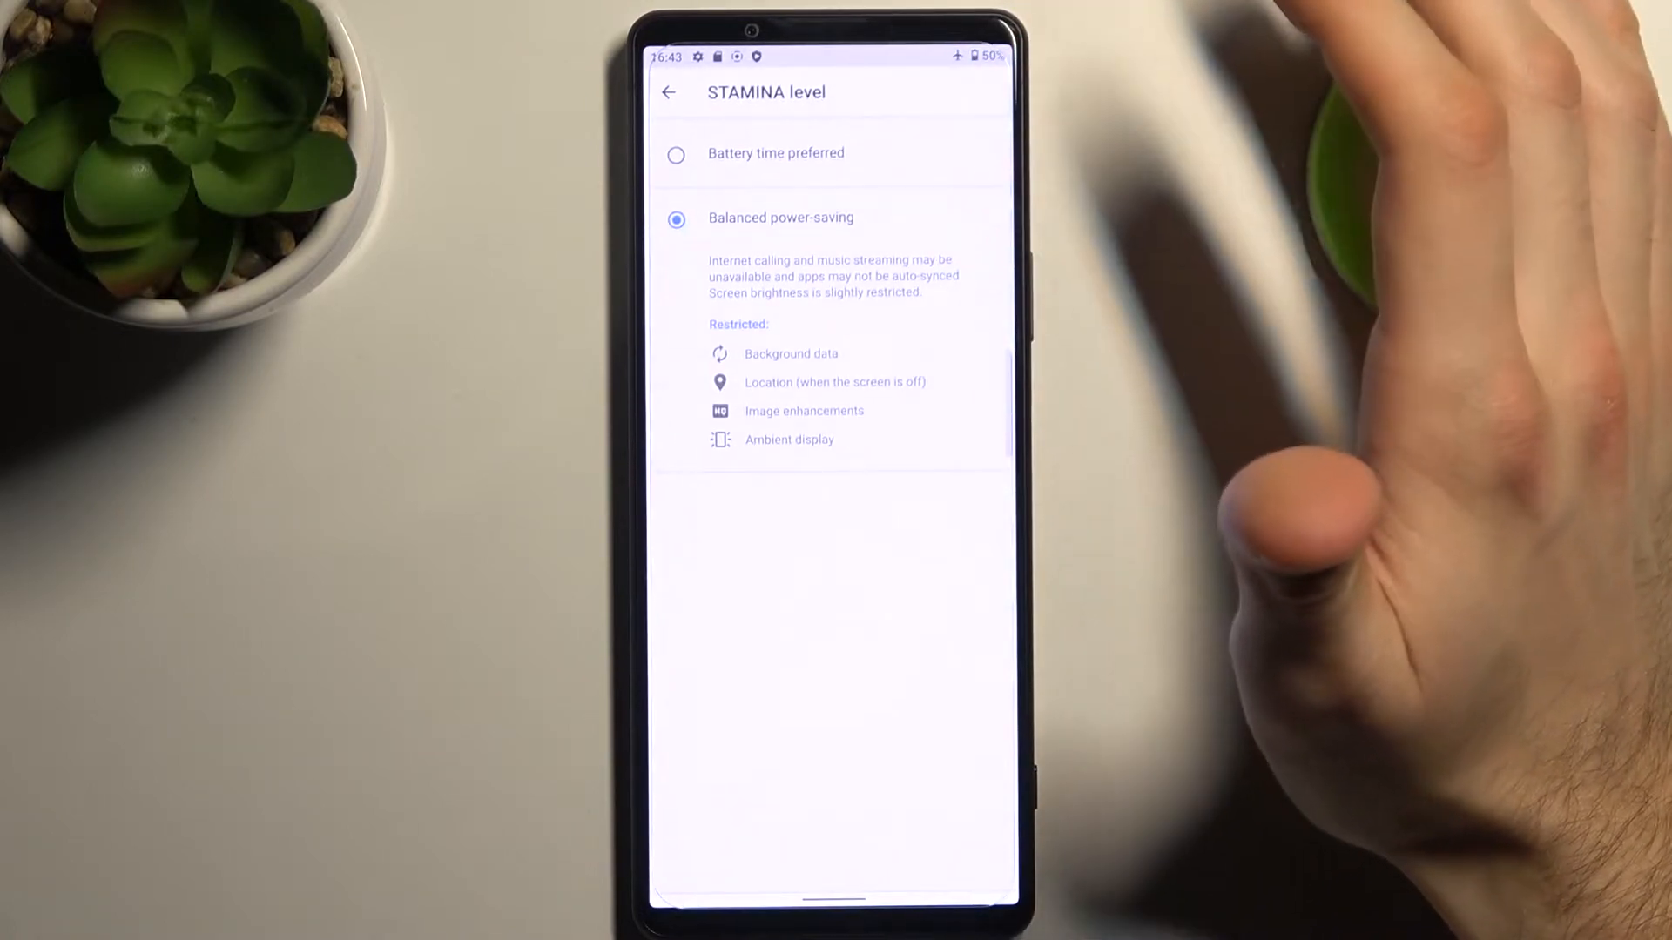
# Step: Keep Balanced power-saving as the STAMINA level and reach the schedule options
pyautogui.click(676, 152)
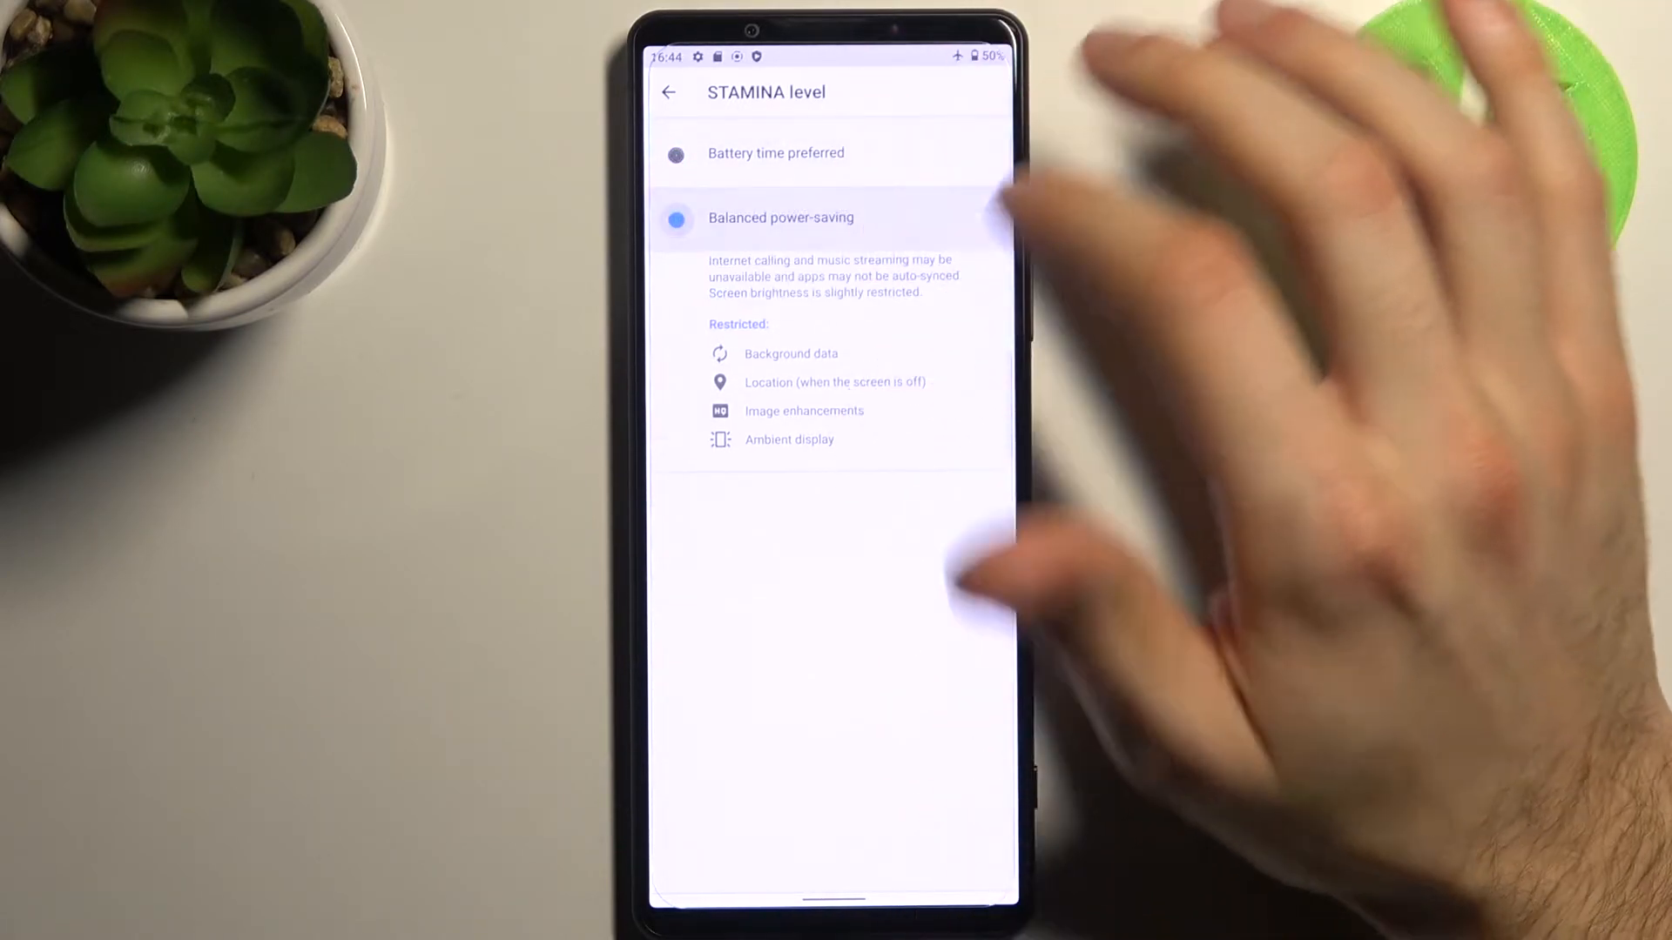
pyautogui.click(675, 152)
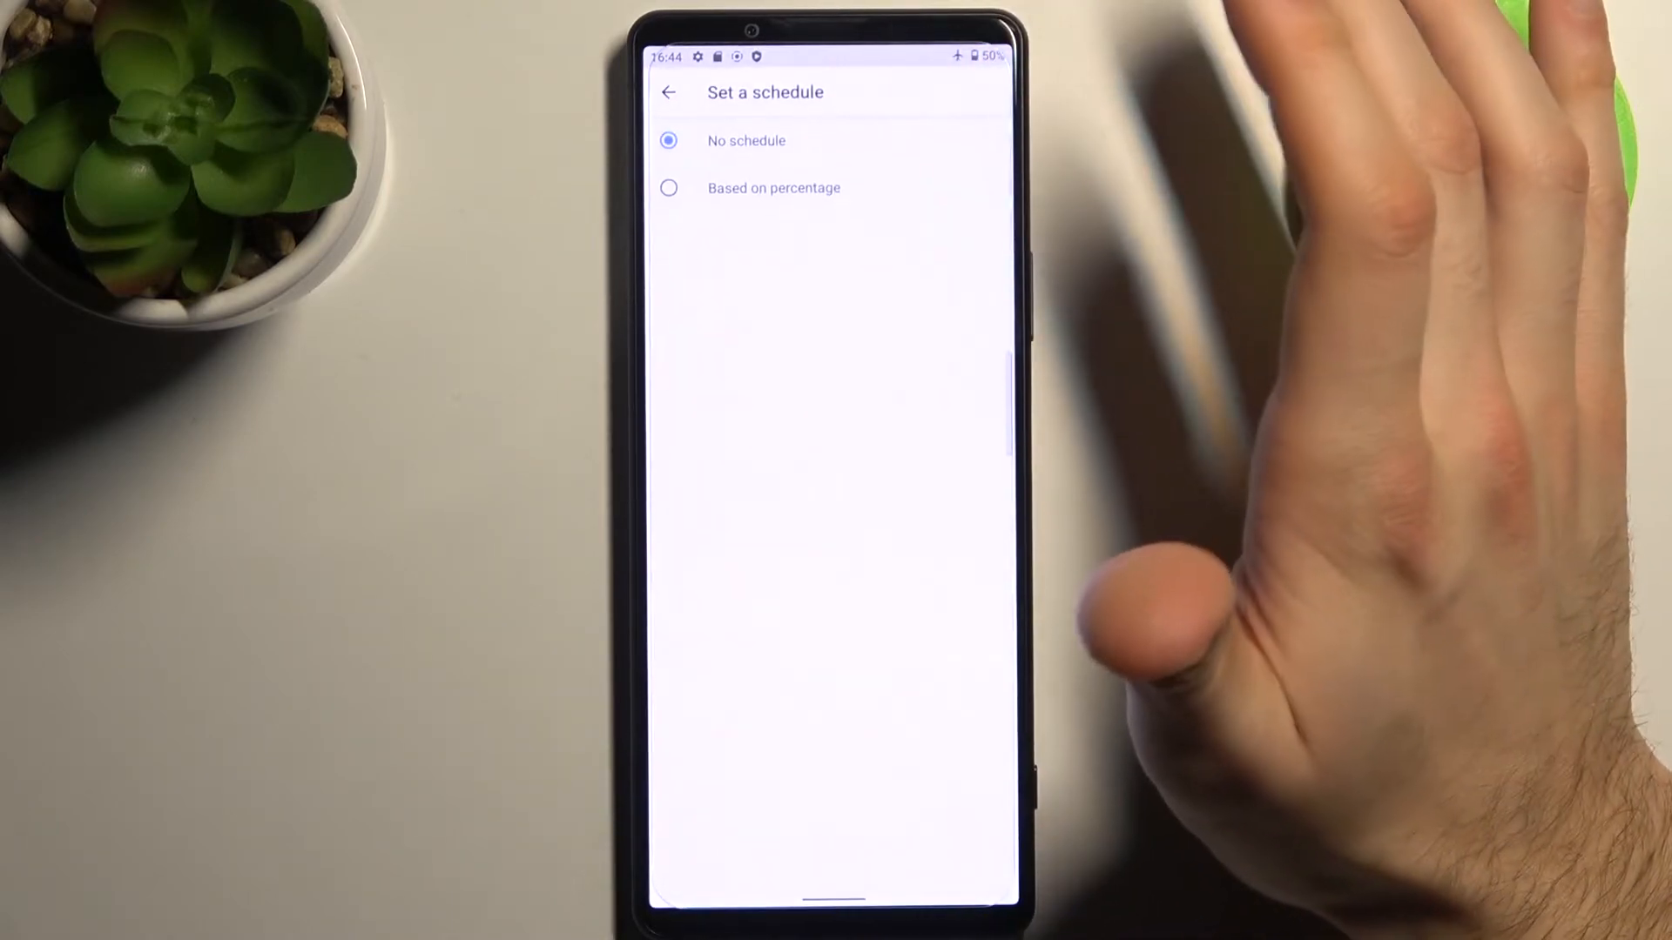
# Step: Choose 'Based on percentage' scheduling and drag the threshold slider to 15%
pyautogui.click(669, 188)
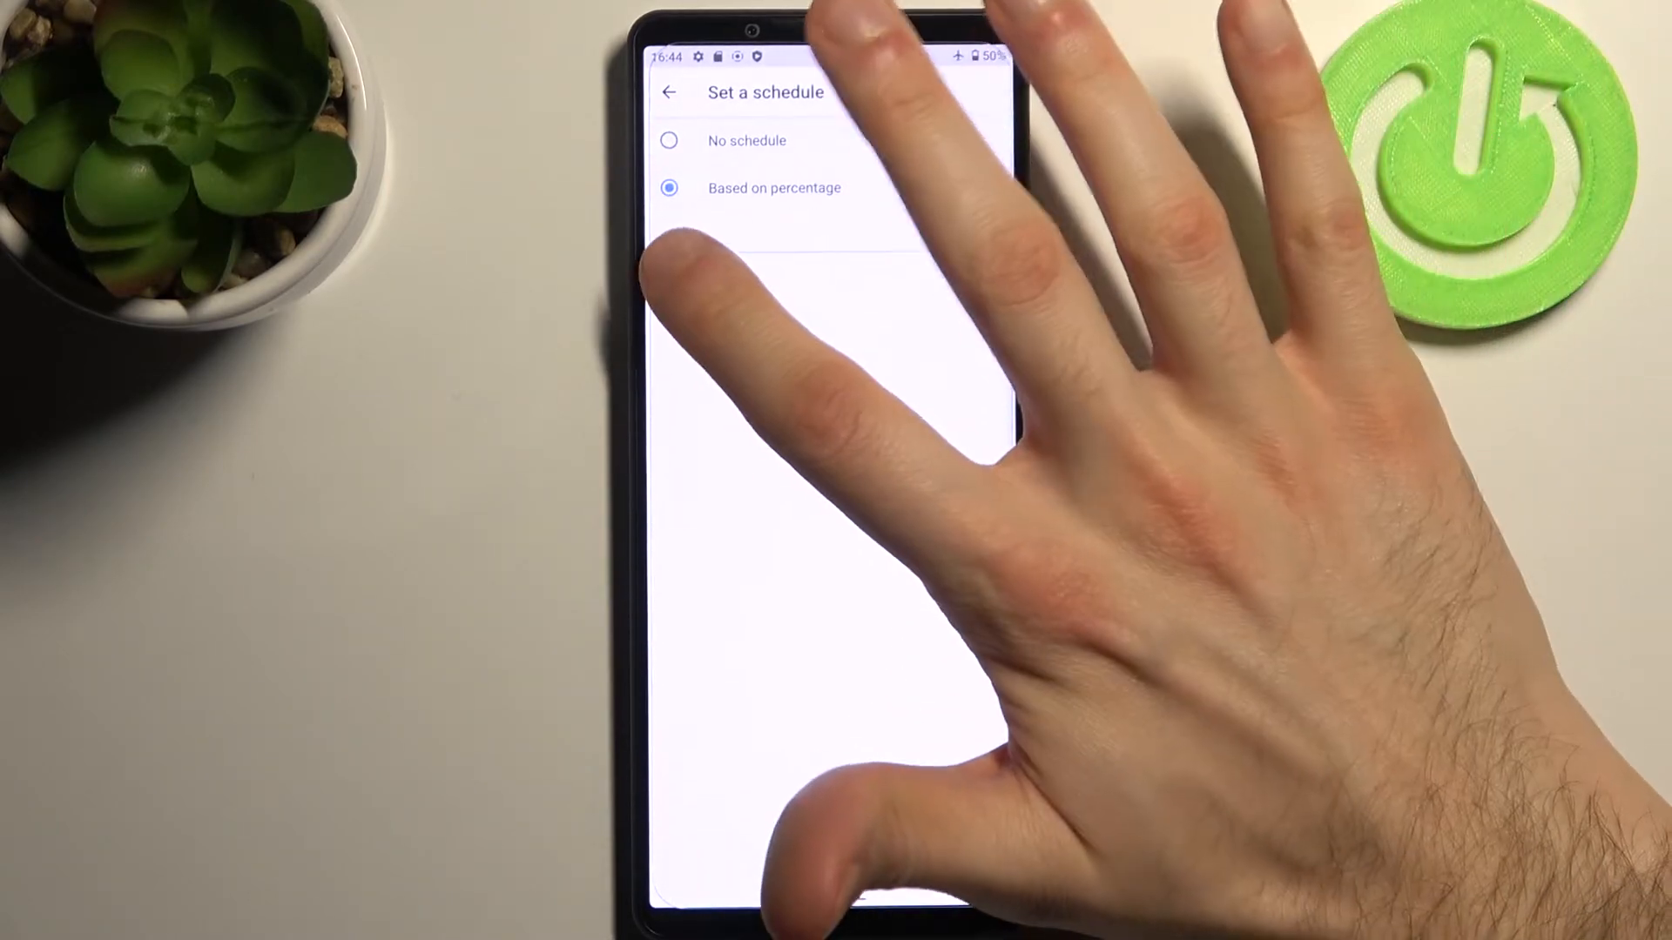
pyautogui.click(668, 189)
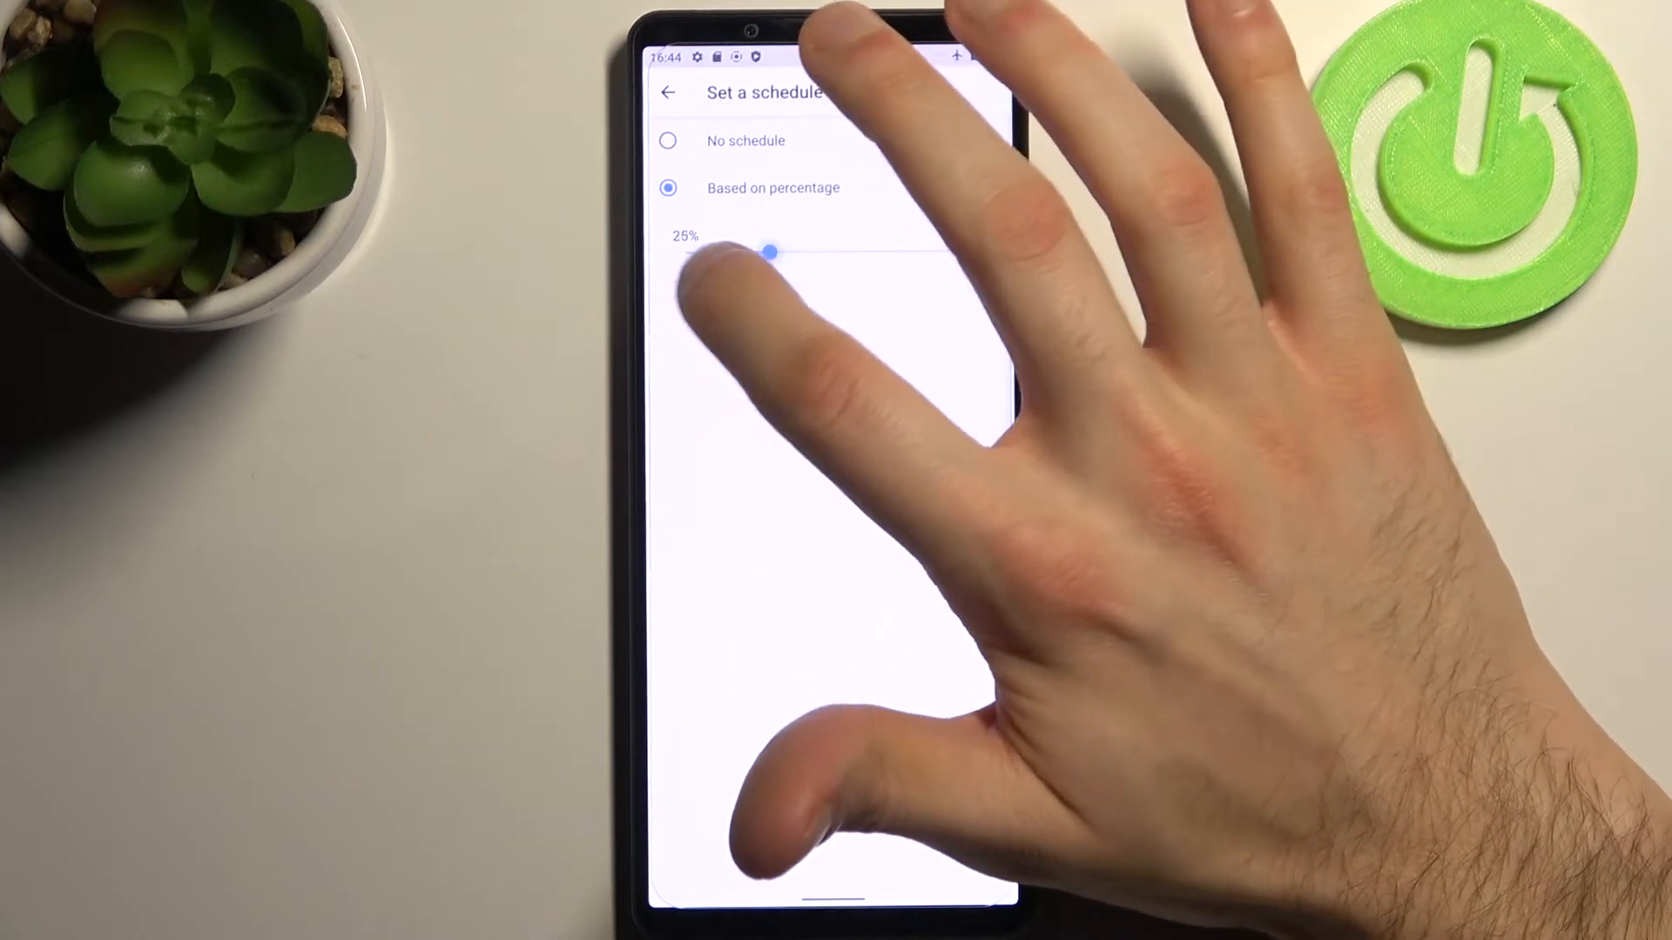
pyautogui.moveTo(769, 252); pyautogui.dragTo(728, 253)
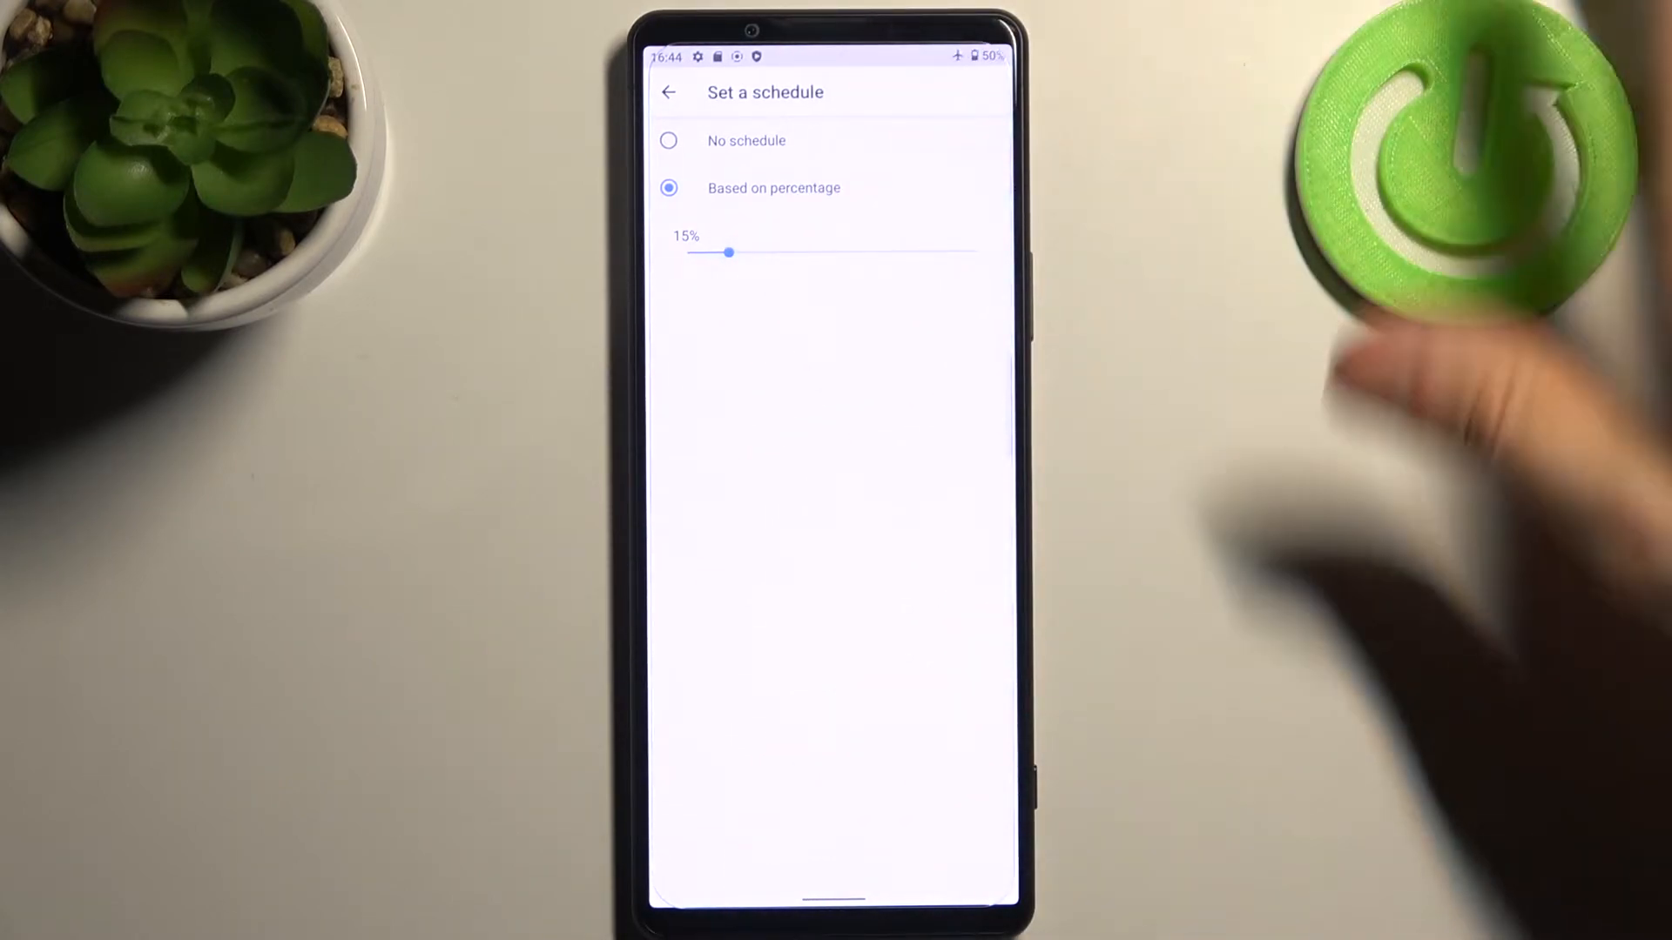